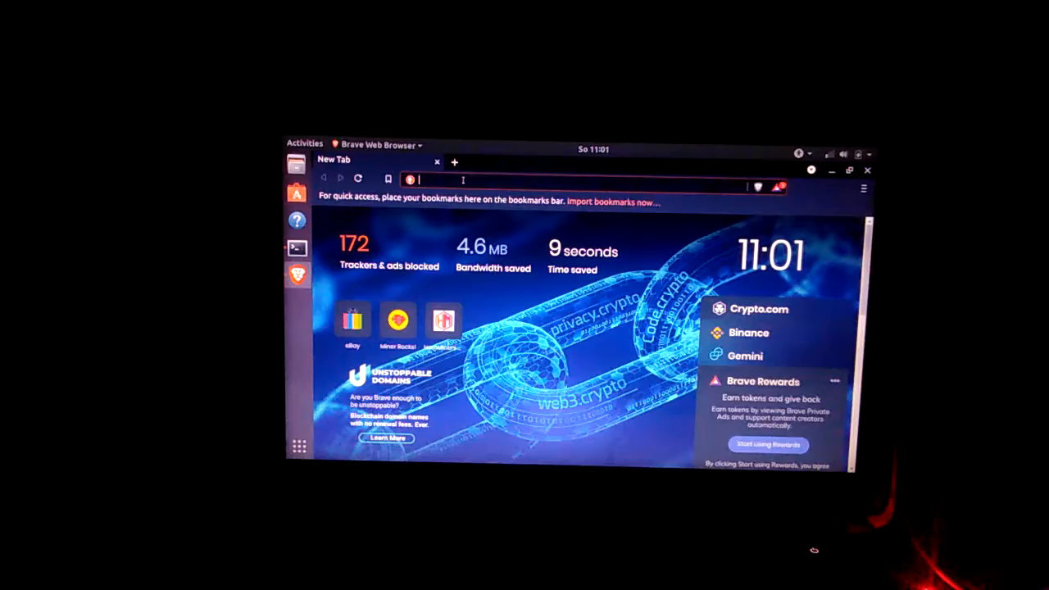
# Step: Go to herominers.com and bring up the Miner.Rocks pools overview alongside it
pyautogui.write('herominers.com')
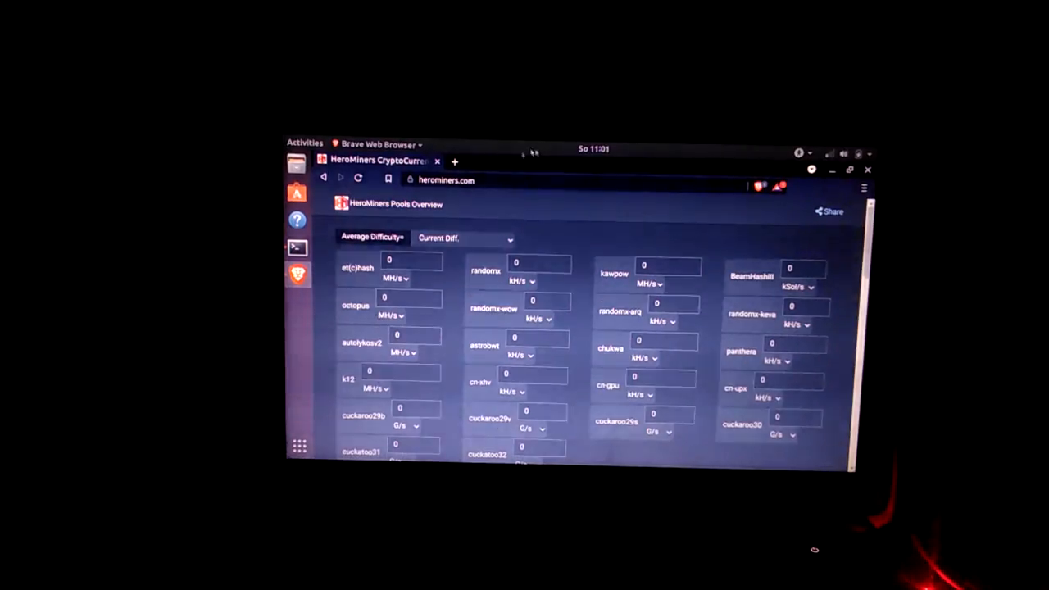
pyautogui.click(454, 162)
pyautogui.write('miner.rocks')
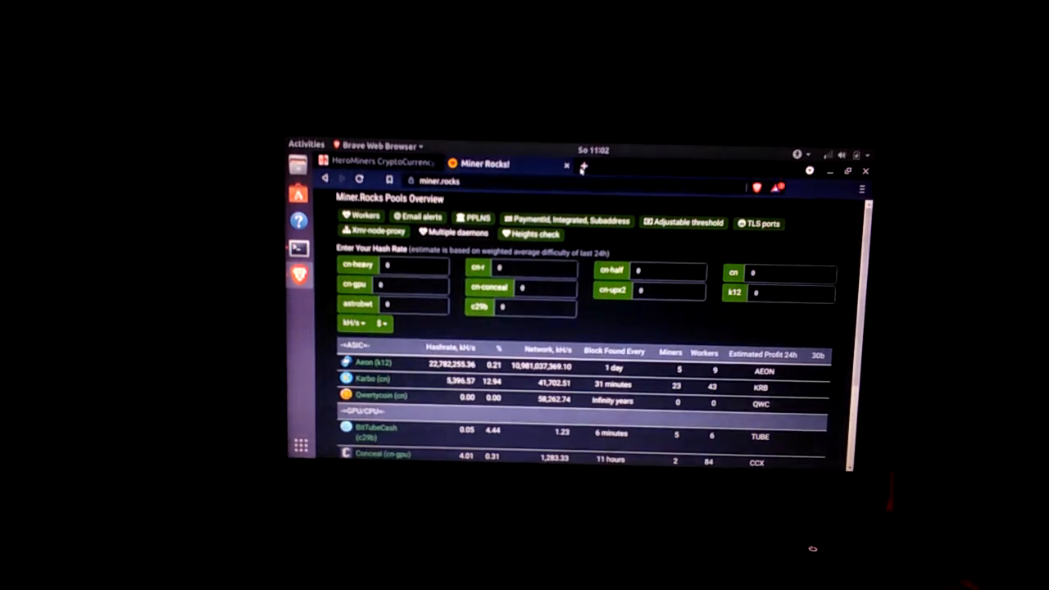
pyautogui.moveTo(584, 167)
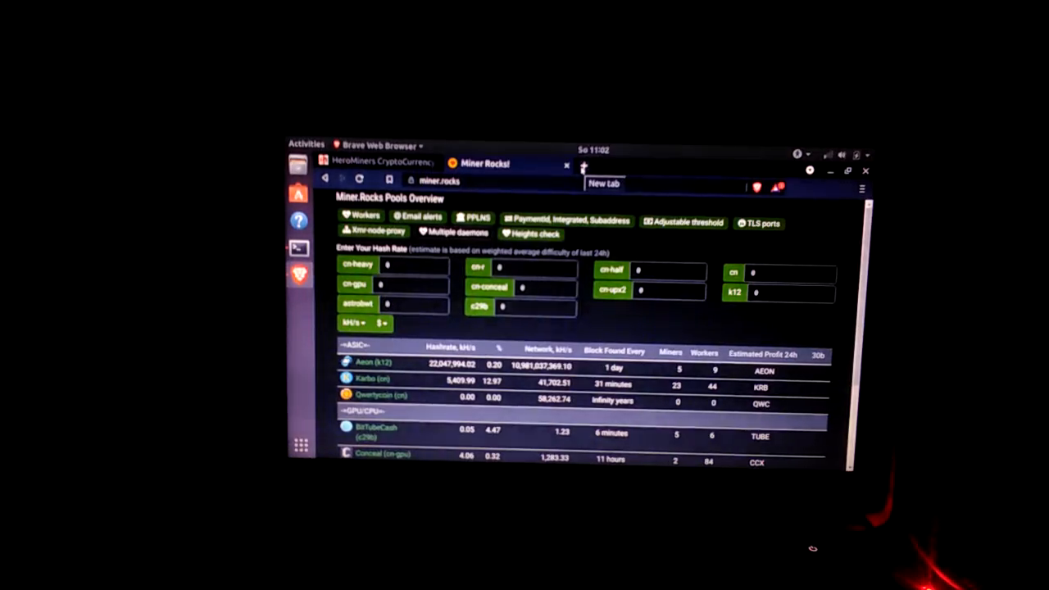
# Step: Return to the HeroMiners tab and scroll the pools list to the Monero XMR row
pyautogui.click(373, 164)
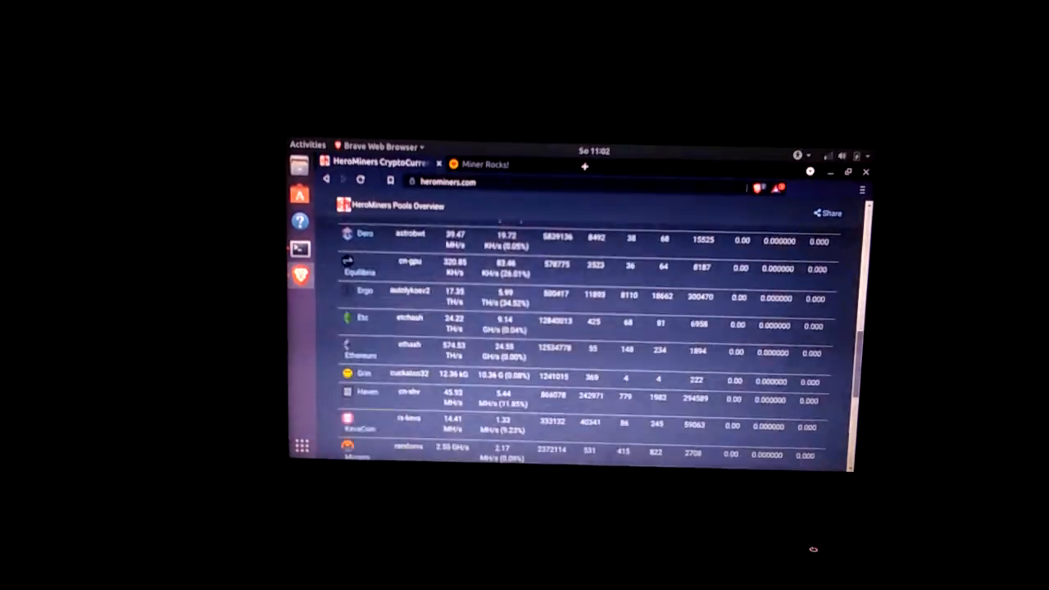
pyautogui.scroll(-3)
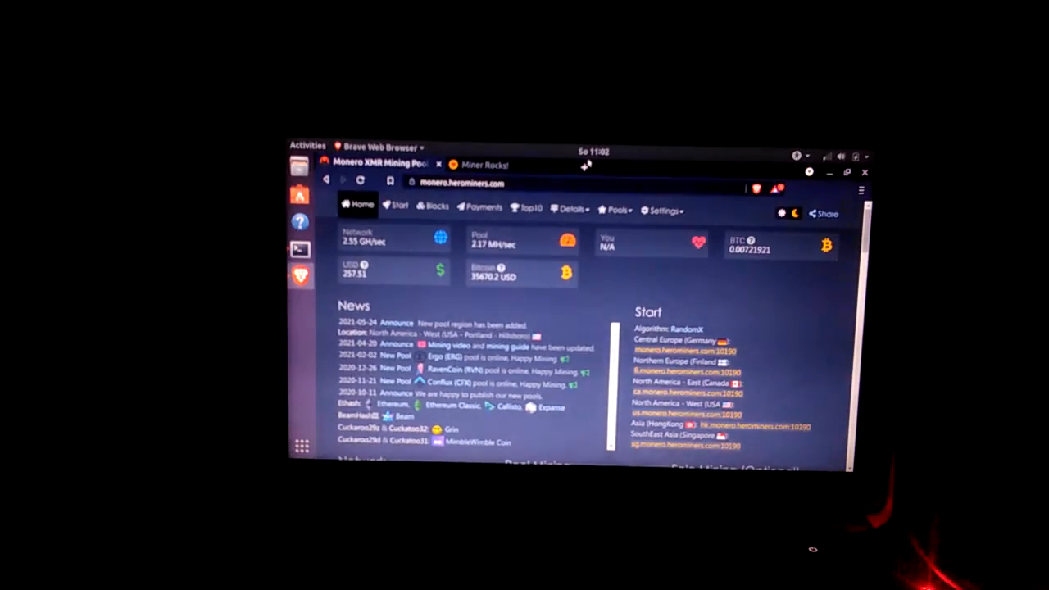
# Step: Search 'monero paper wallet generator' in a new tab and load moneroaddress.org
pyautogui.click(715, 167)
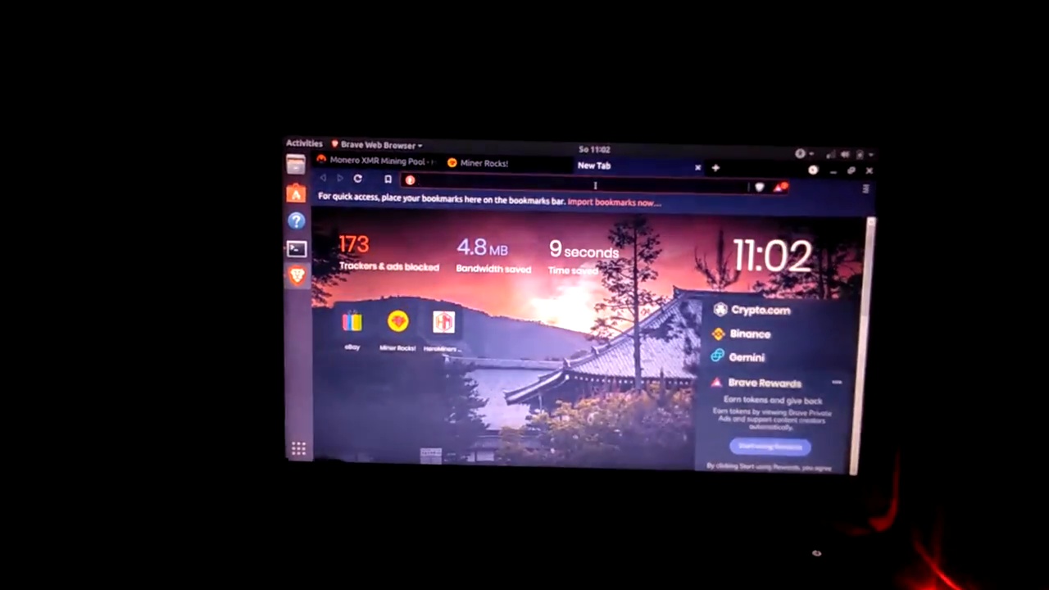
pyautogui.write('monero paper wallet generator')
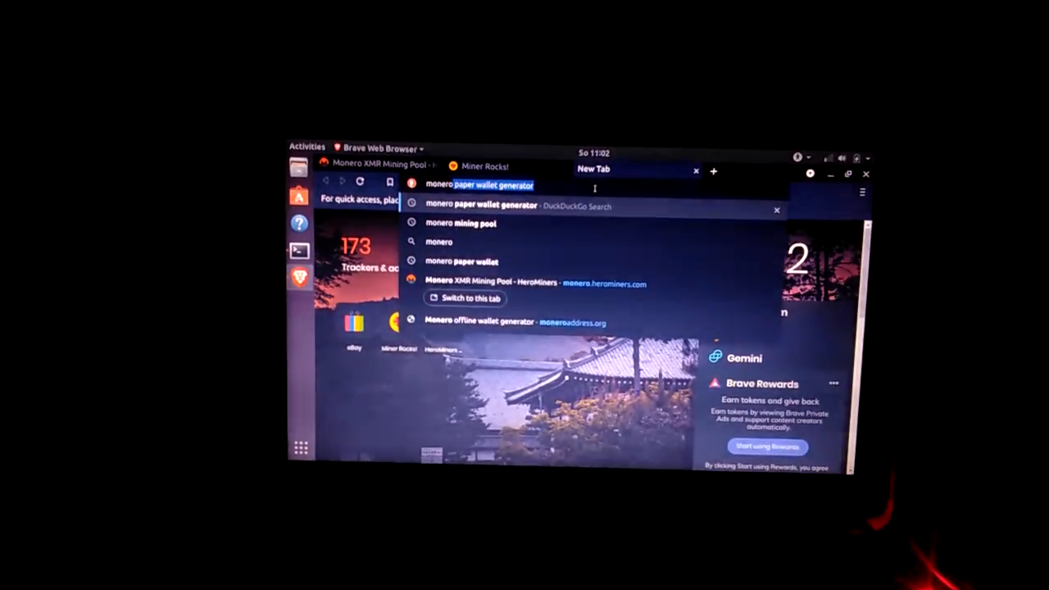
pyautogui.click(482, 323)
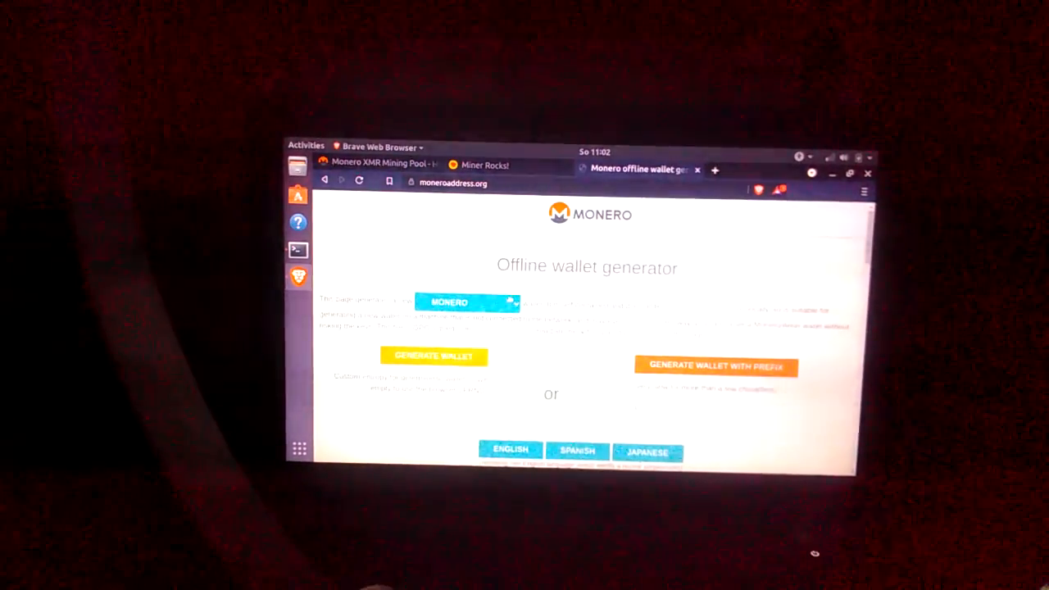
# Step: Choose MONERO from the wallet currency list on the generator page
pyautogui.click(465, 302)
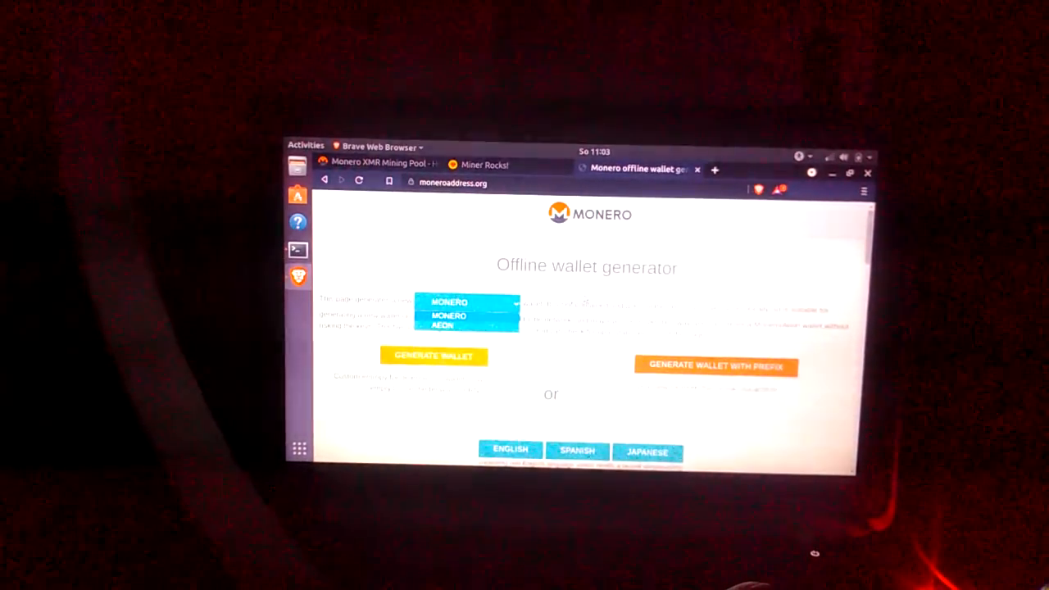
pyautogui.click(465, 315)
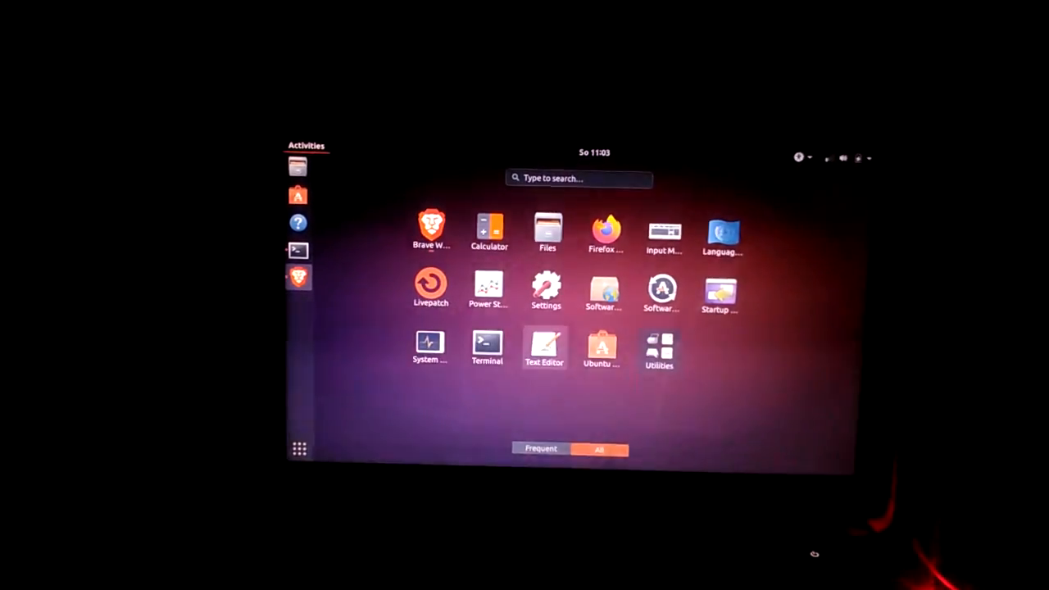
# Step: Launch Text Editor to hold the wallet address and private keys
pyautogui.click(431, 228)
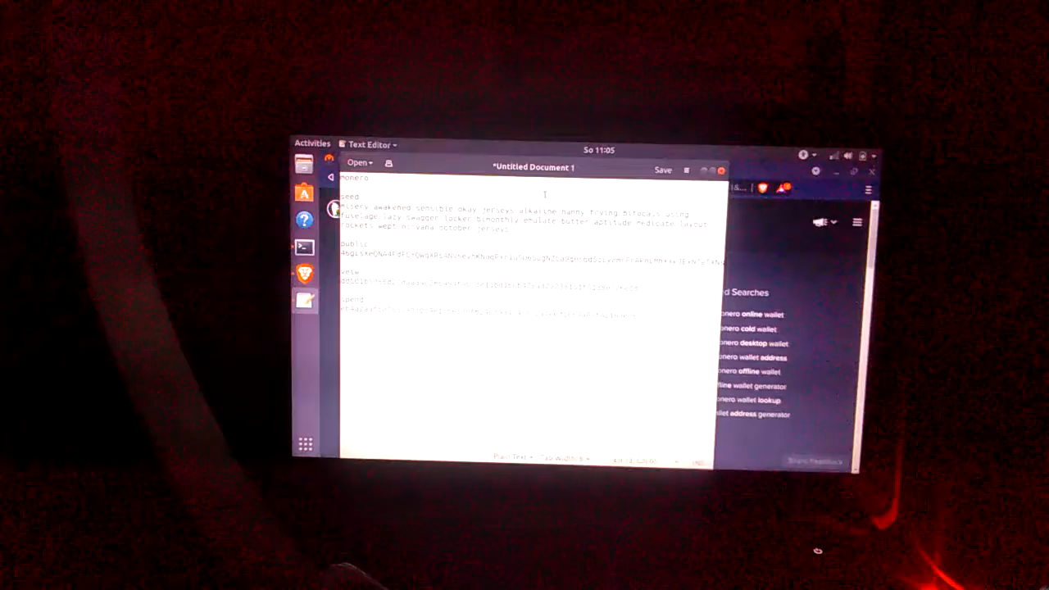
# Step: Save the wallet document as 'monero' in the Public folder
pyautogui.click(661, 169)
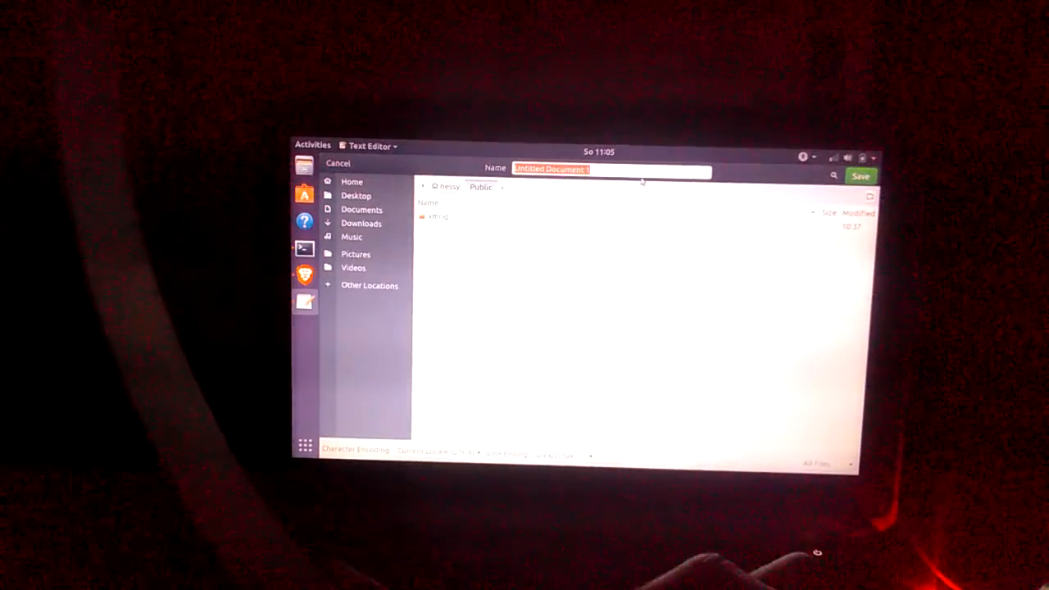
pyautogui.write('moneo')
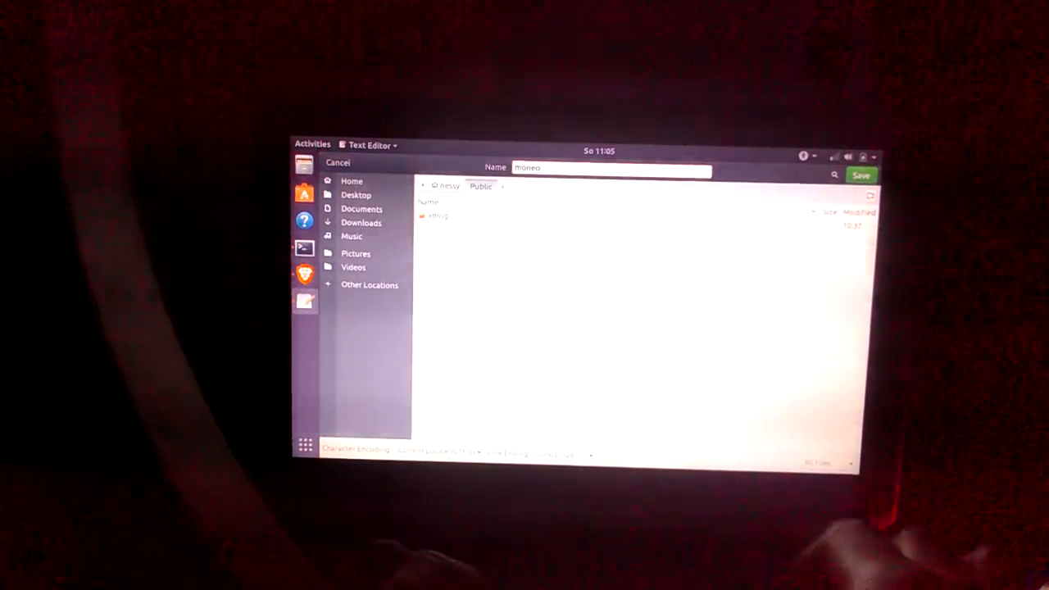
pyautogui.write('monero')
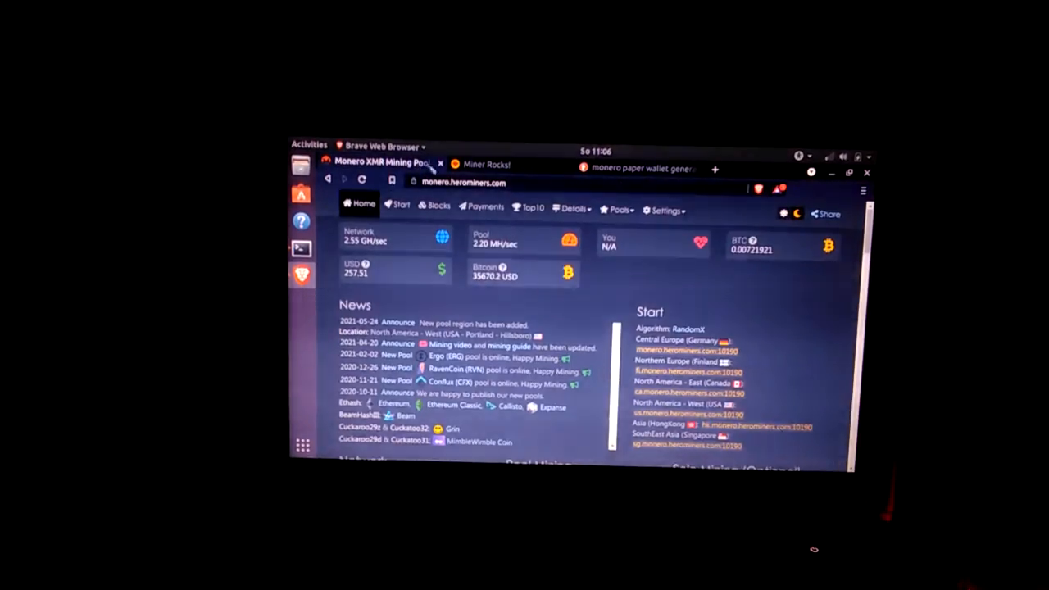
pyautogui.click(399, 203)
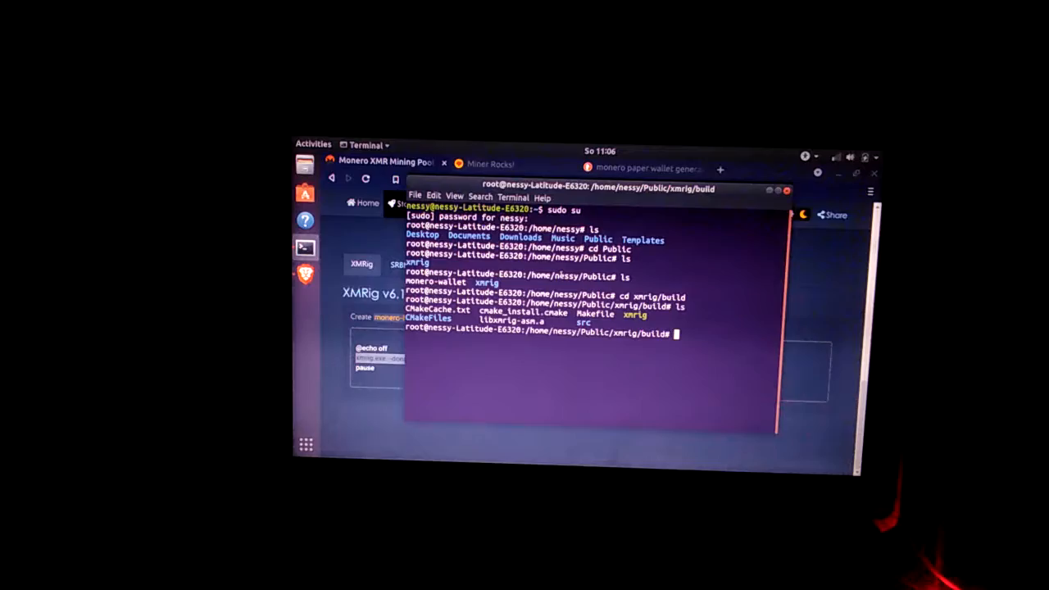
# Step: Start nano on a new monero.sh file in the xmrig build folder
pyautogui.write('nano monero')
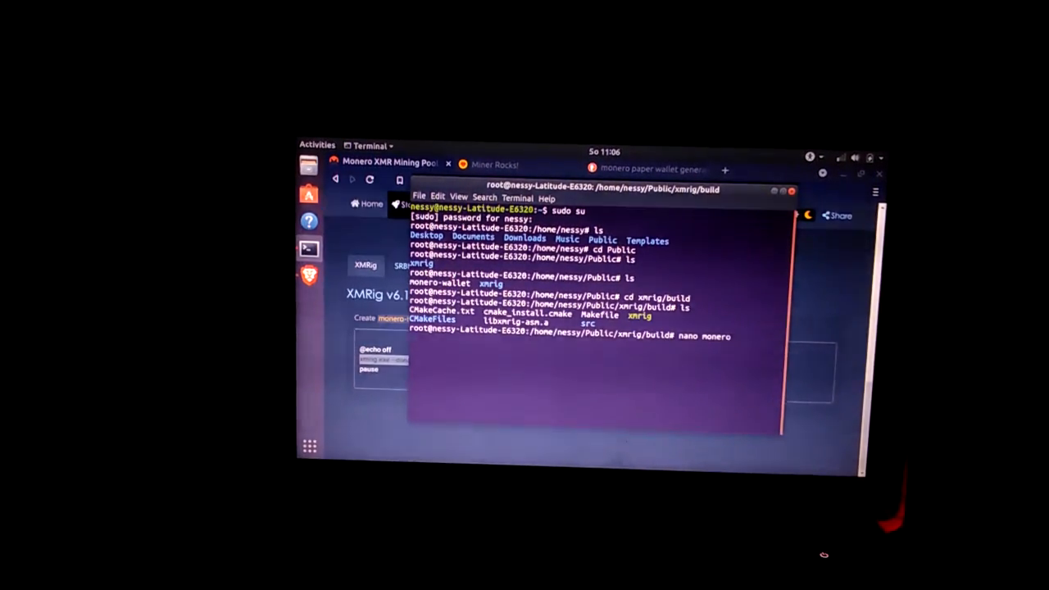
pyautogui.write('.sh')
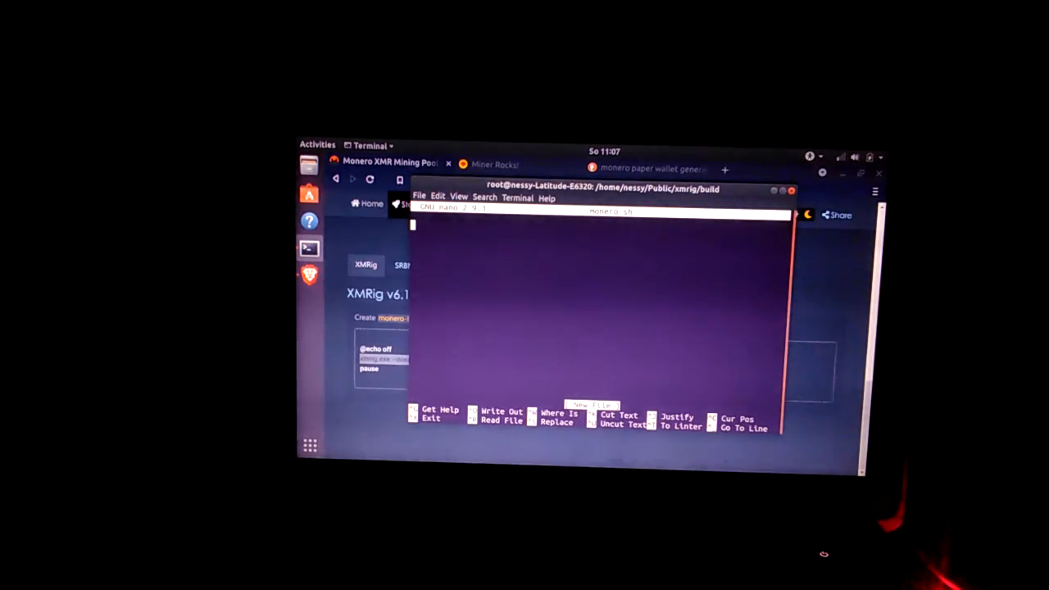
# Step: Write the xmrig line with $WALLET_ADDRESS, -p YOUR_WORKER_NAME and -a rx/0 into monero.sh
pyautogui.write('$WALLET_ADDRESS -p YOUR_WORKER_NAME -a rx/0')
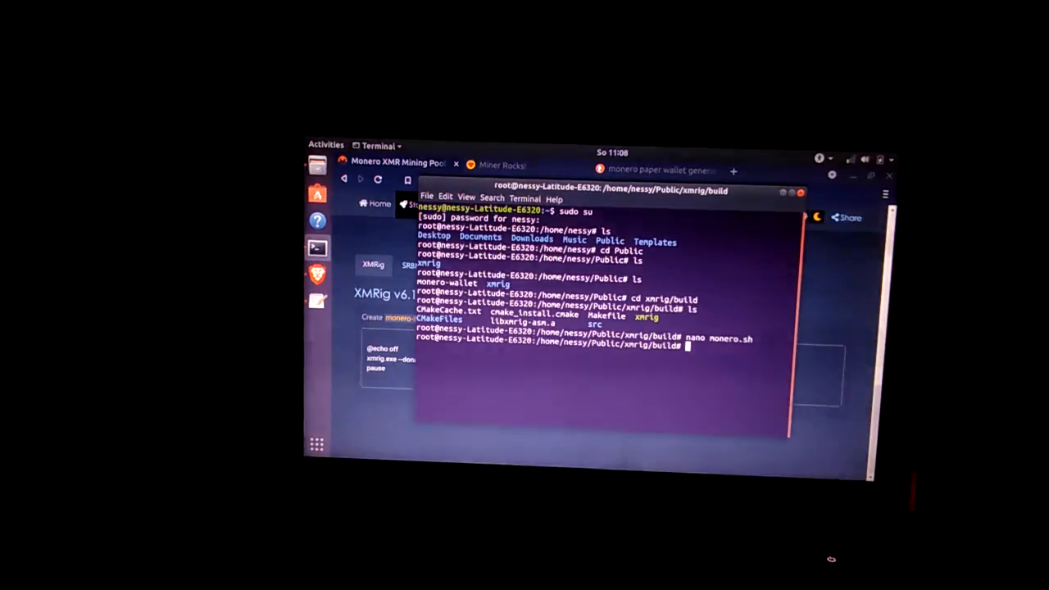
# Step: List the folder to confirm monero.sh, then run it with bash to start XMRig mining
pyautogui.press('Return')
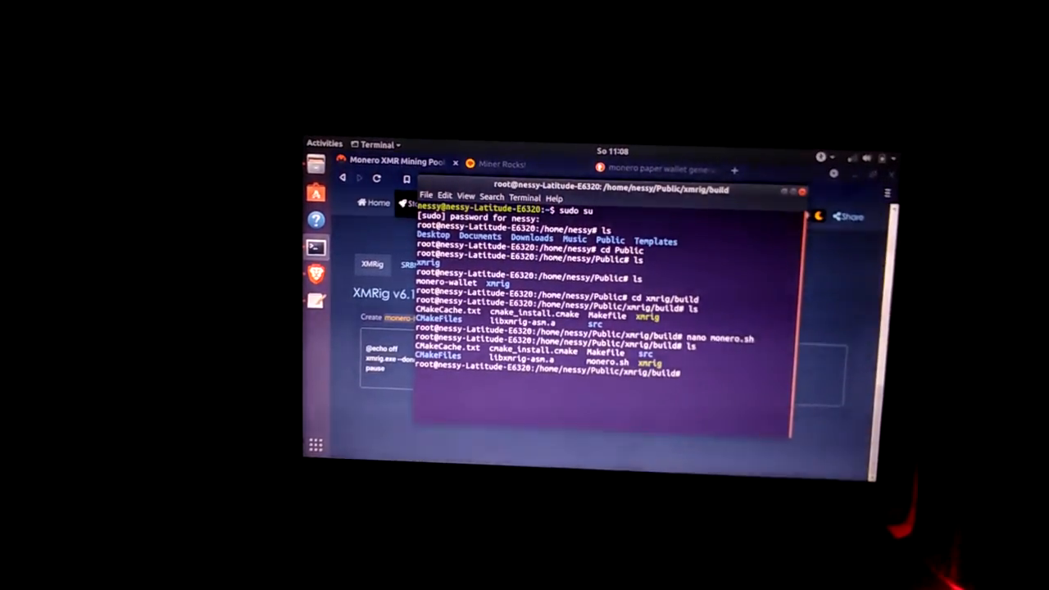
pyautogui.write('bash')
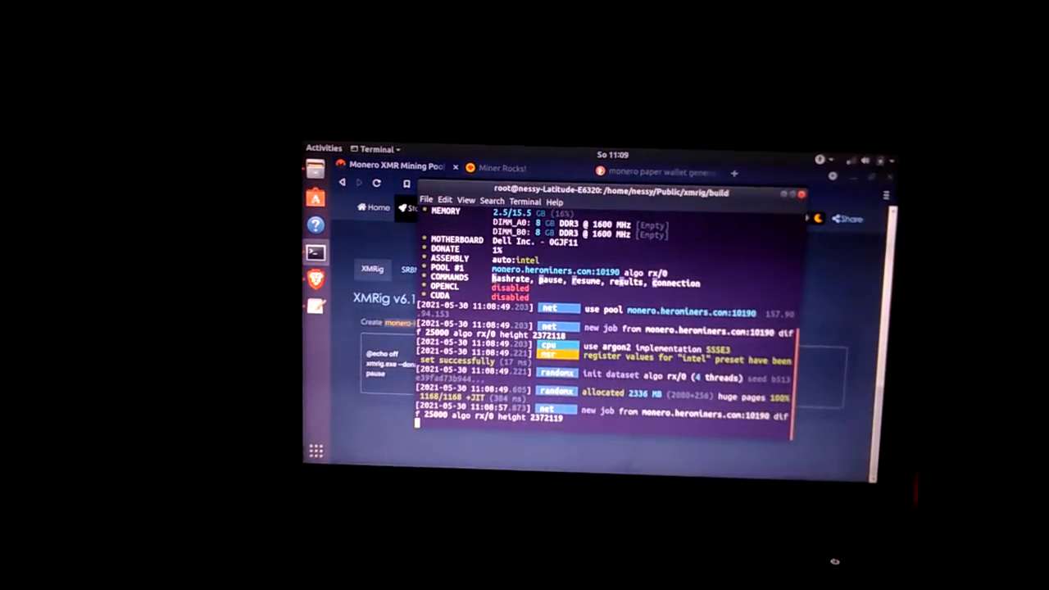
pyautogui.scroll(-3)
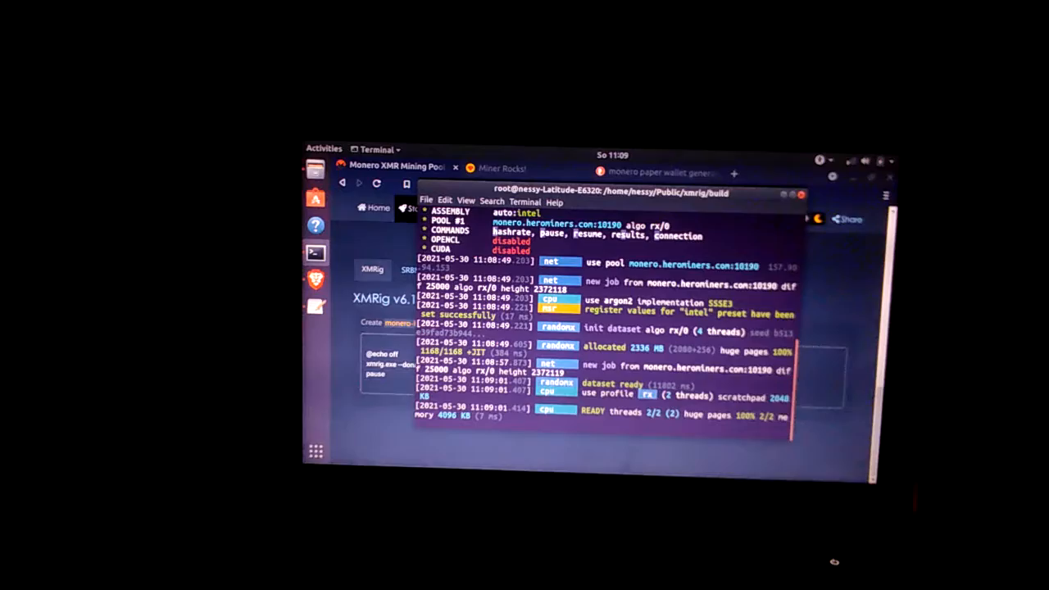